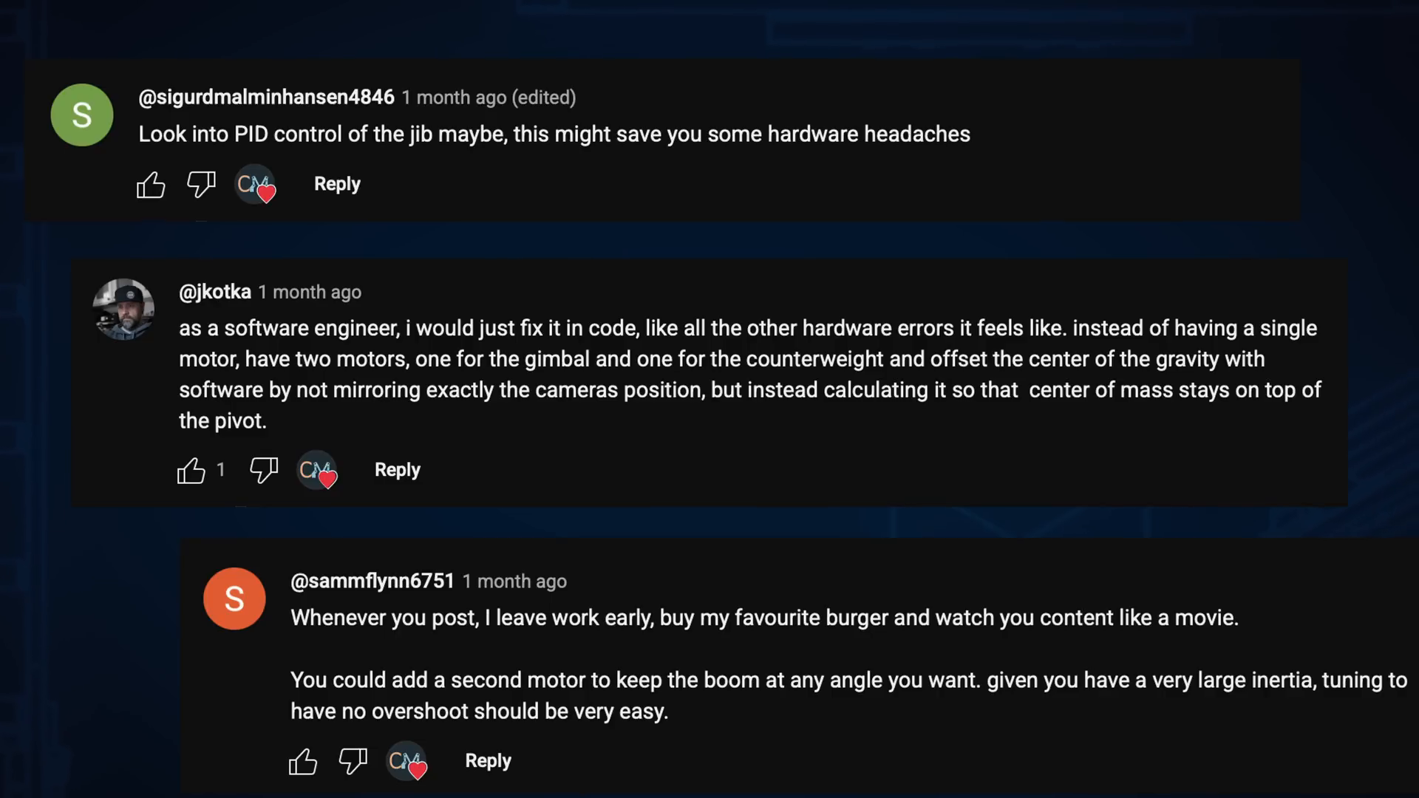
scroll(down, 3)
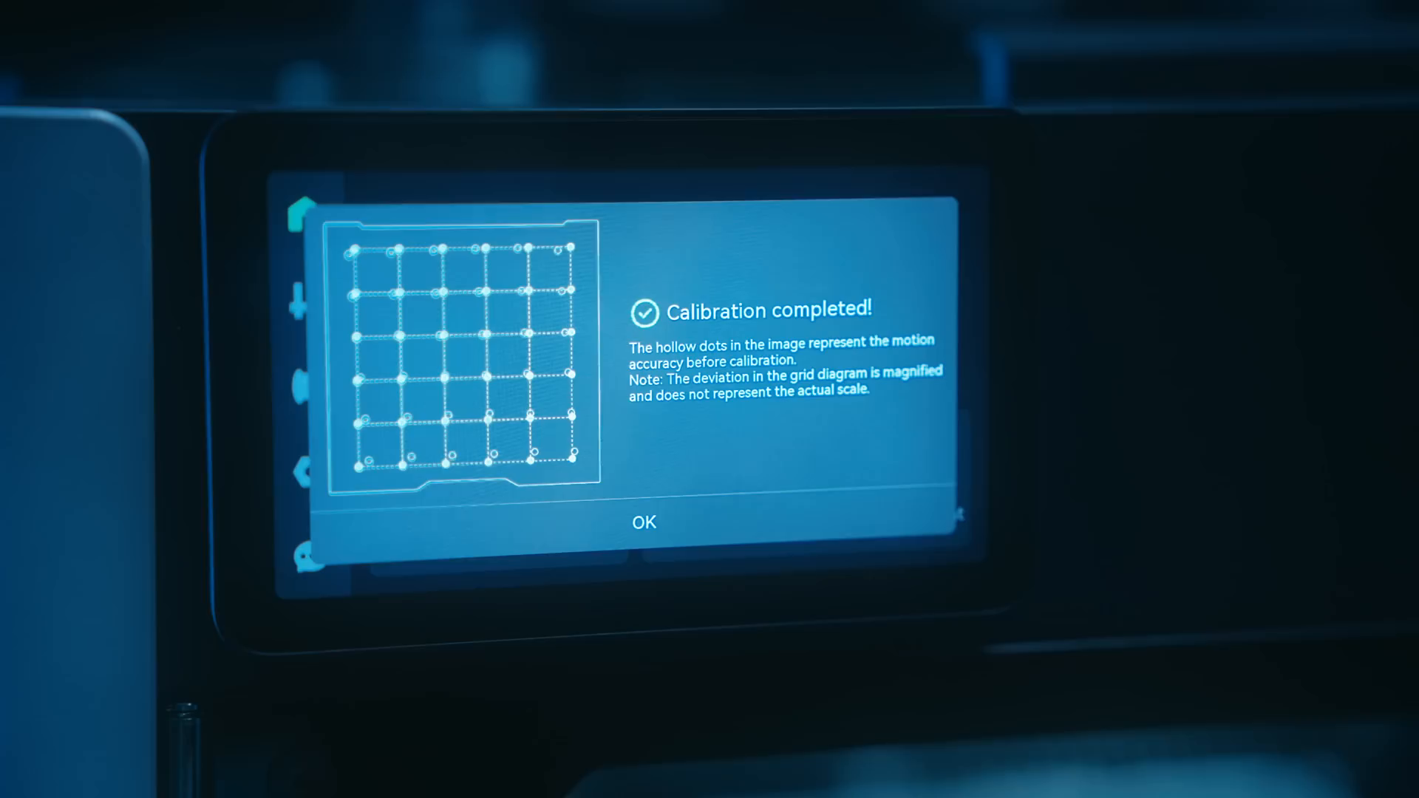
click(643, 522)
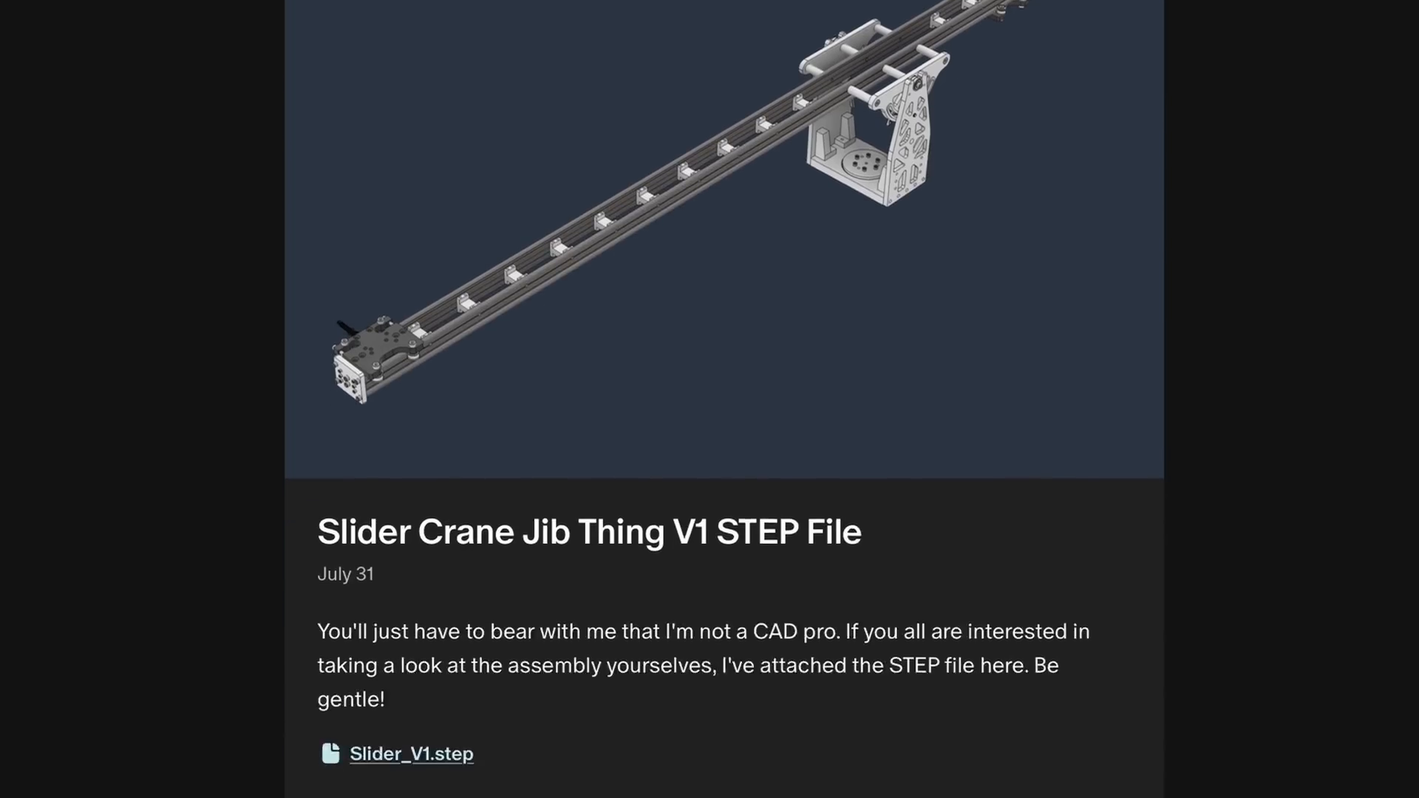
scroll(down, 3)
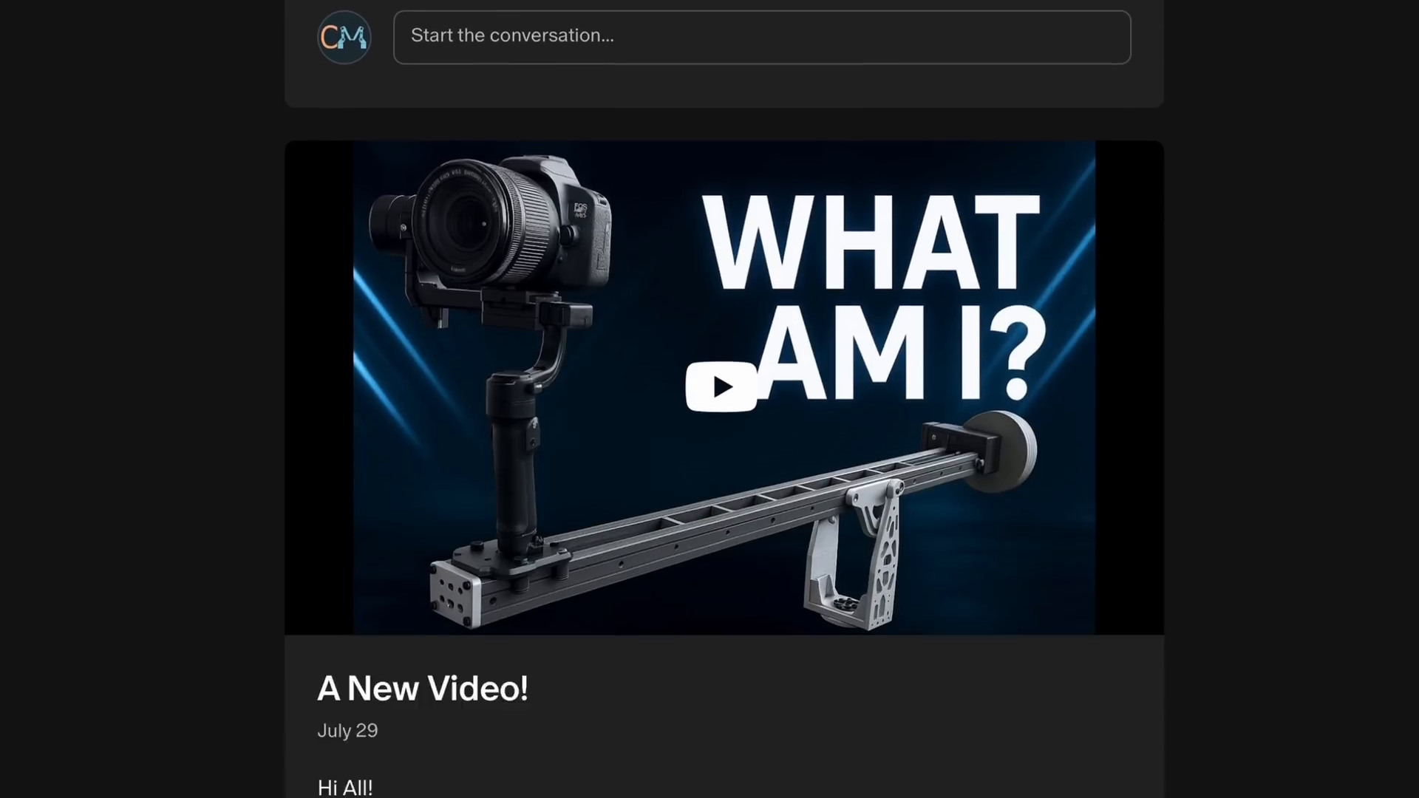